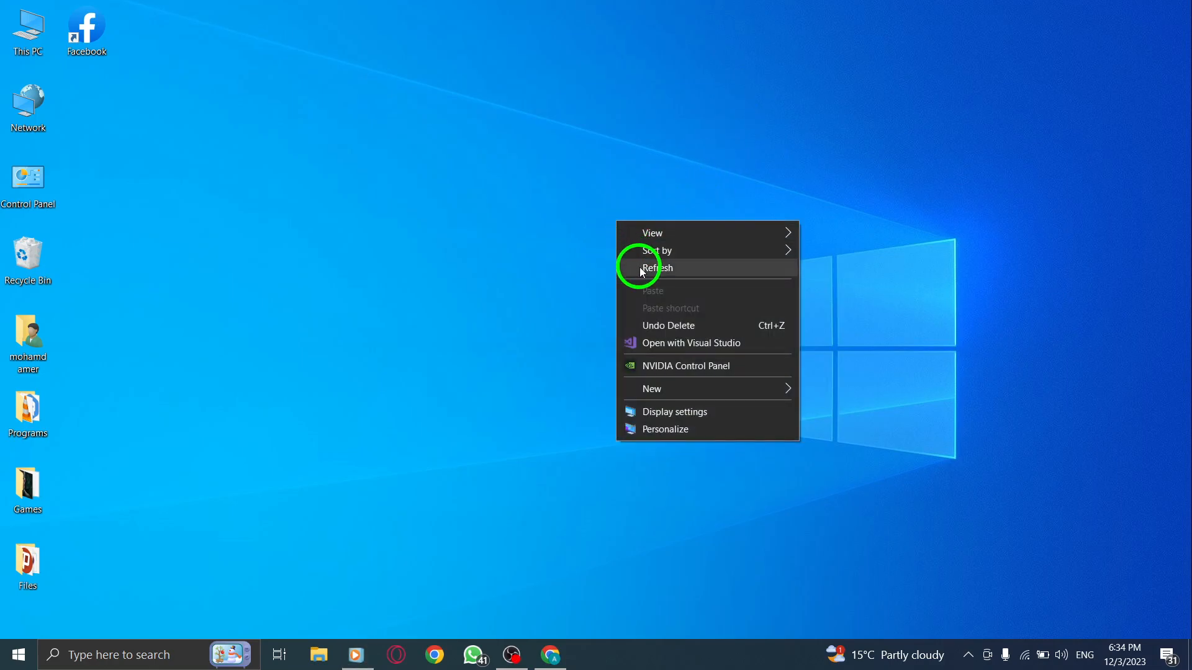
Filter Settings' installed apps list by 'whats' and expand the WhatsApp entry
click(656, 268)
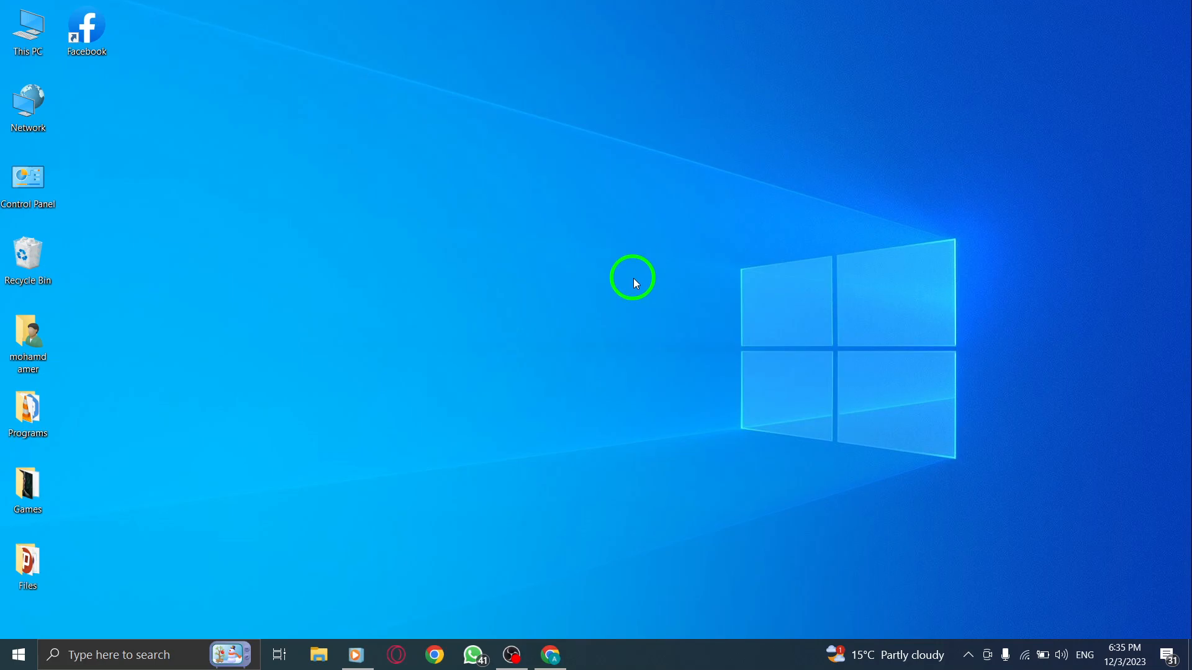
click(17, 655)
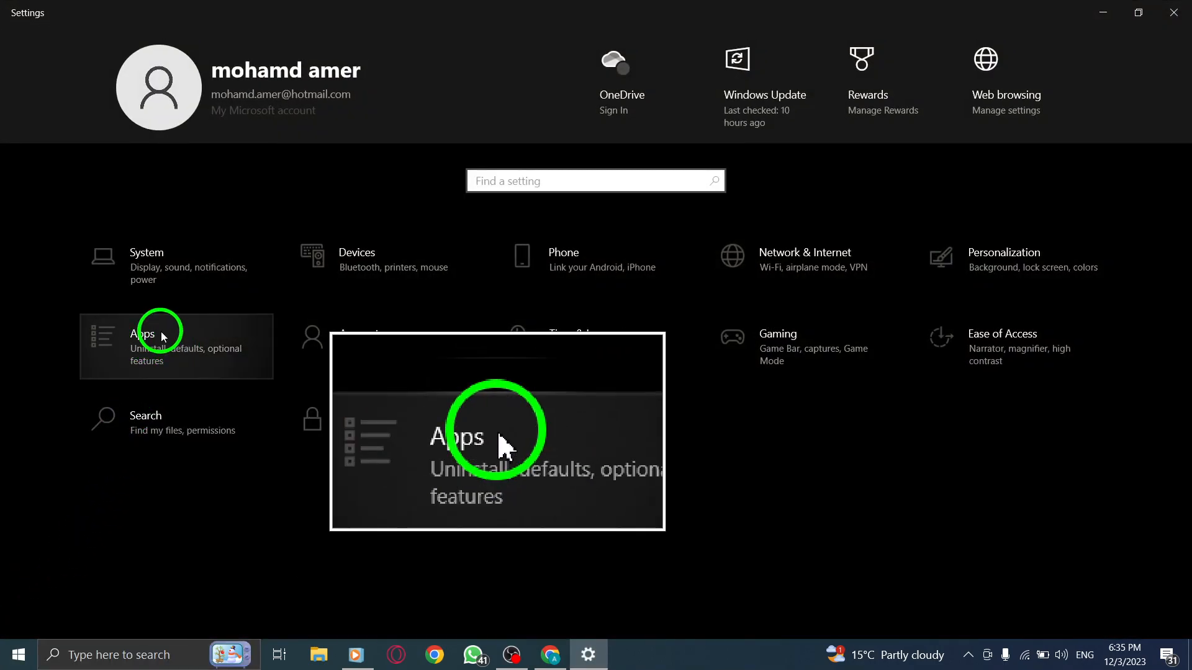
click(159, 334)
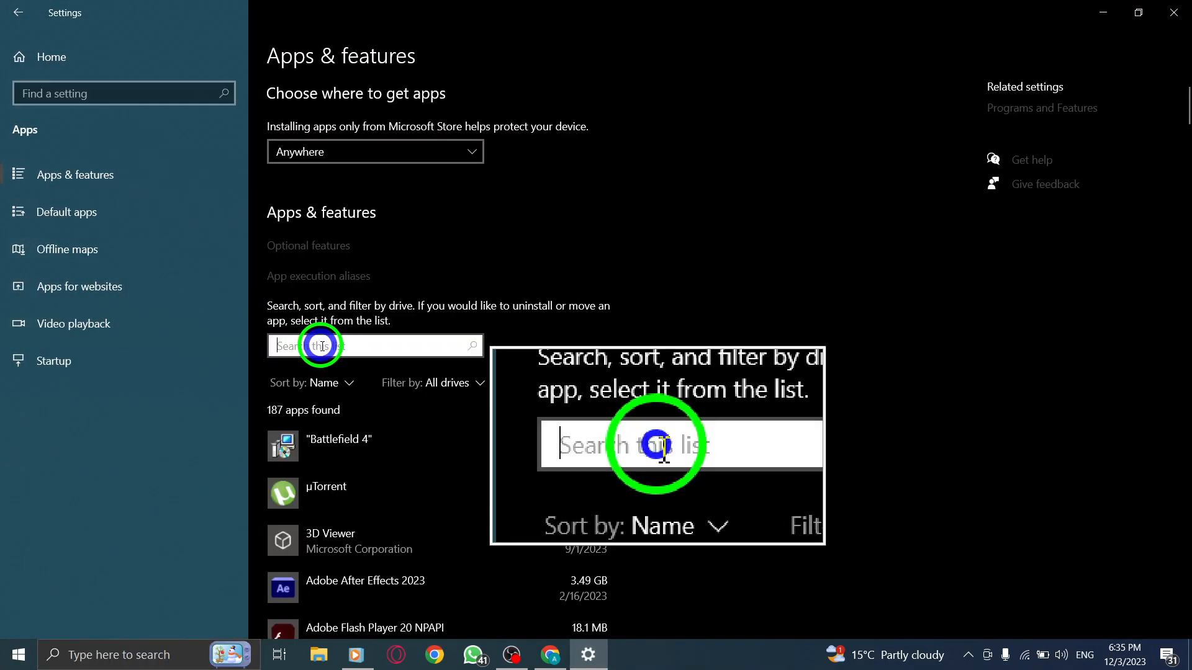
text(whats)
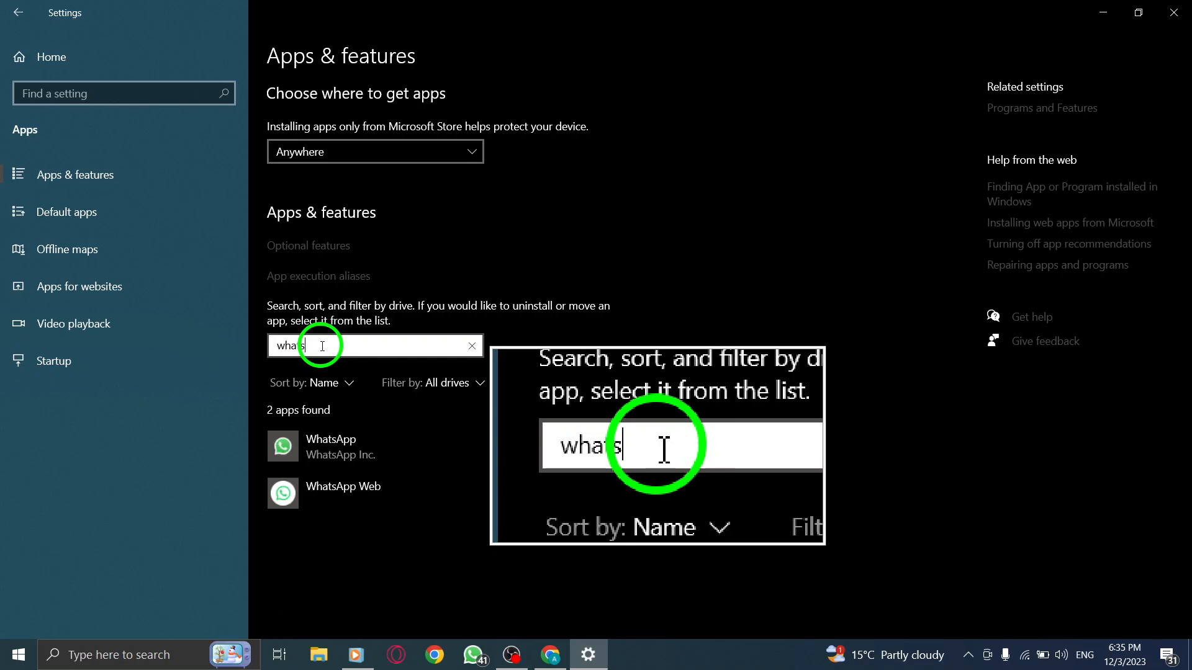
click(349, 447)
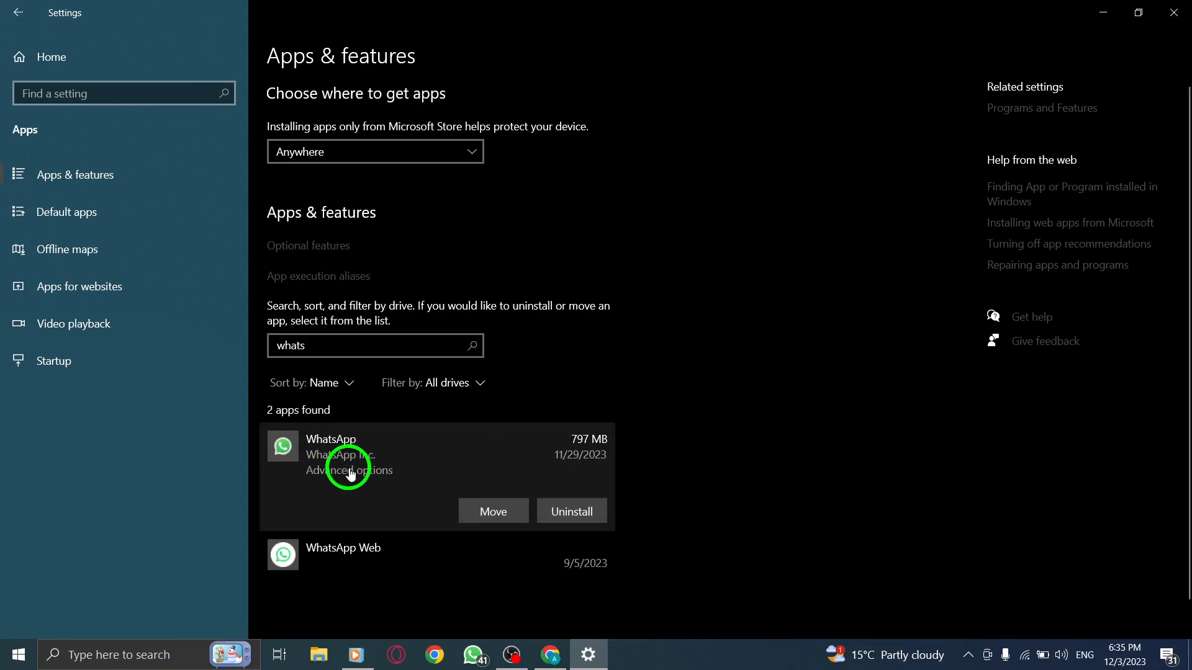
Open WhatsApp's advanced options and scroll through specifications, permissions, terminate and reset
click(349, 470)
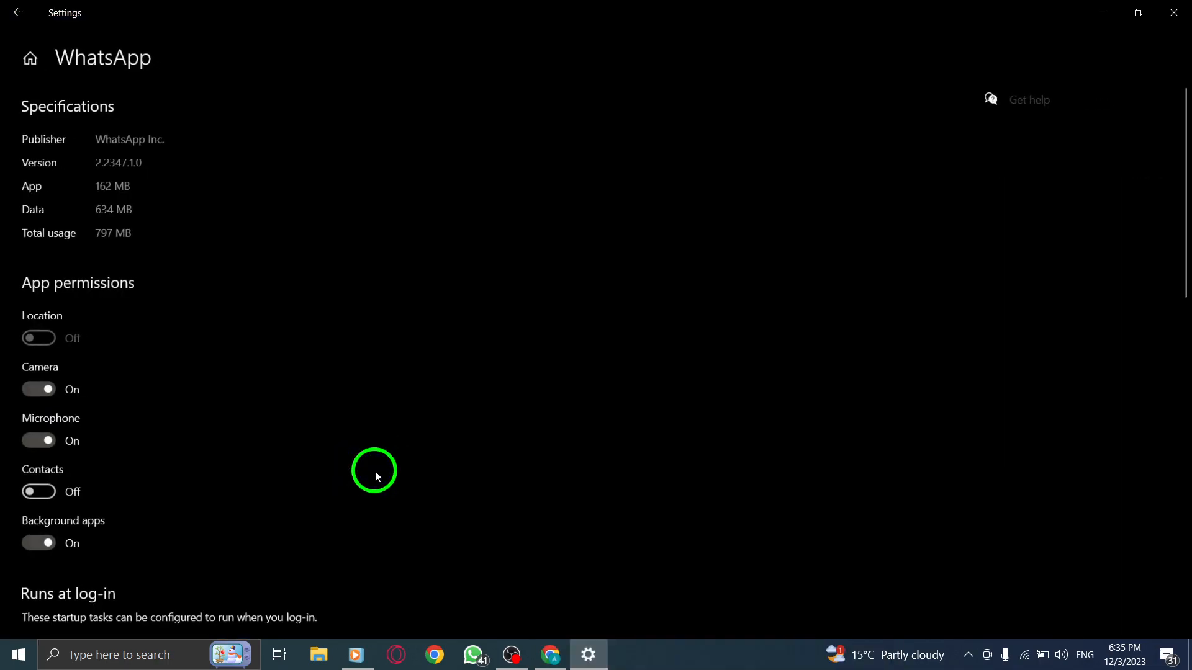
scroll(down, 3)
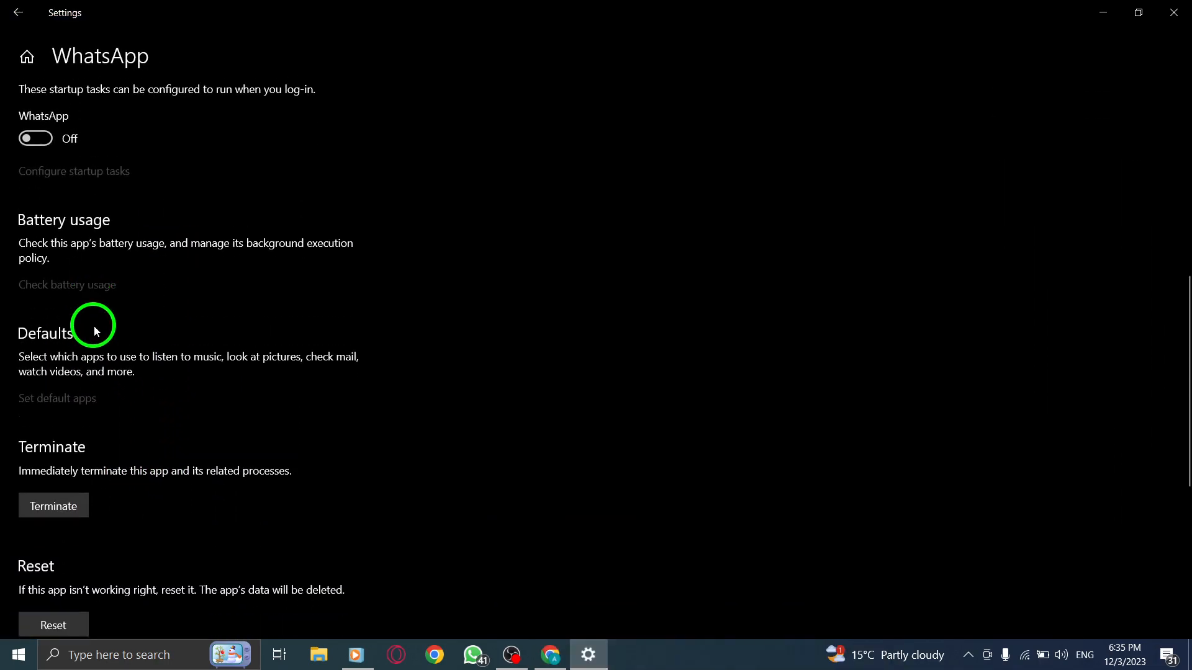
scroll(down, 3)
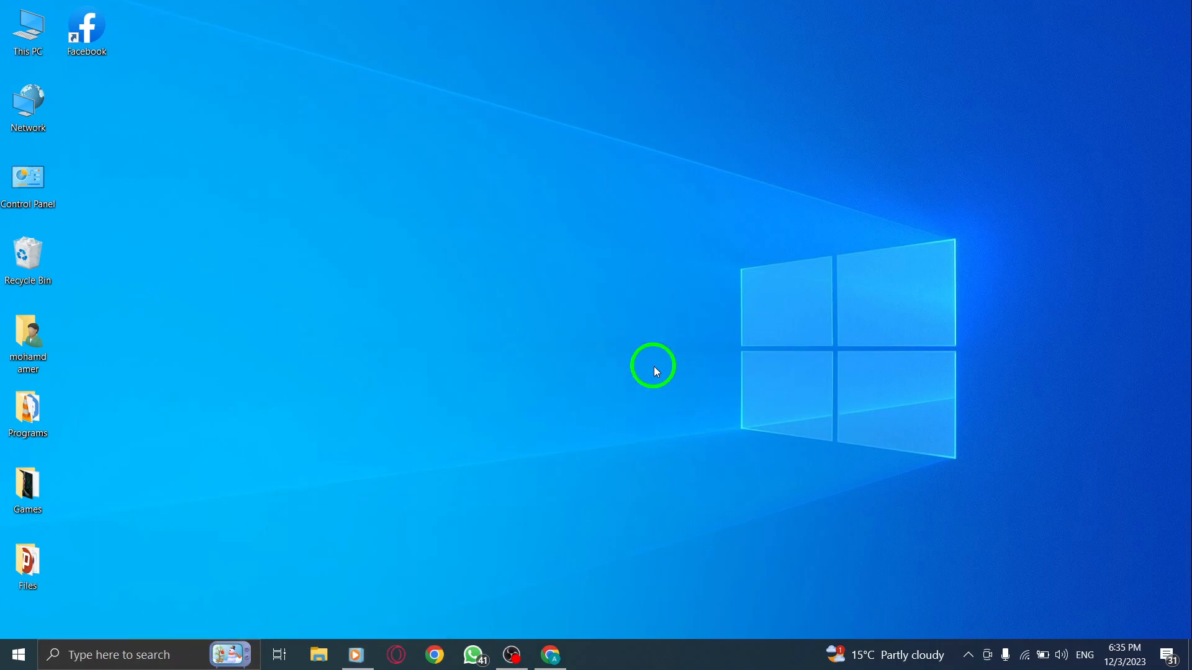
mouse_move(553, 490)
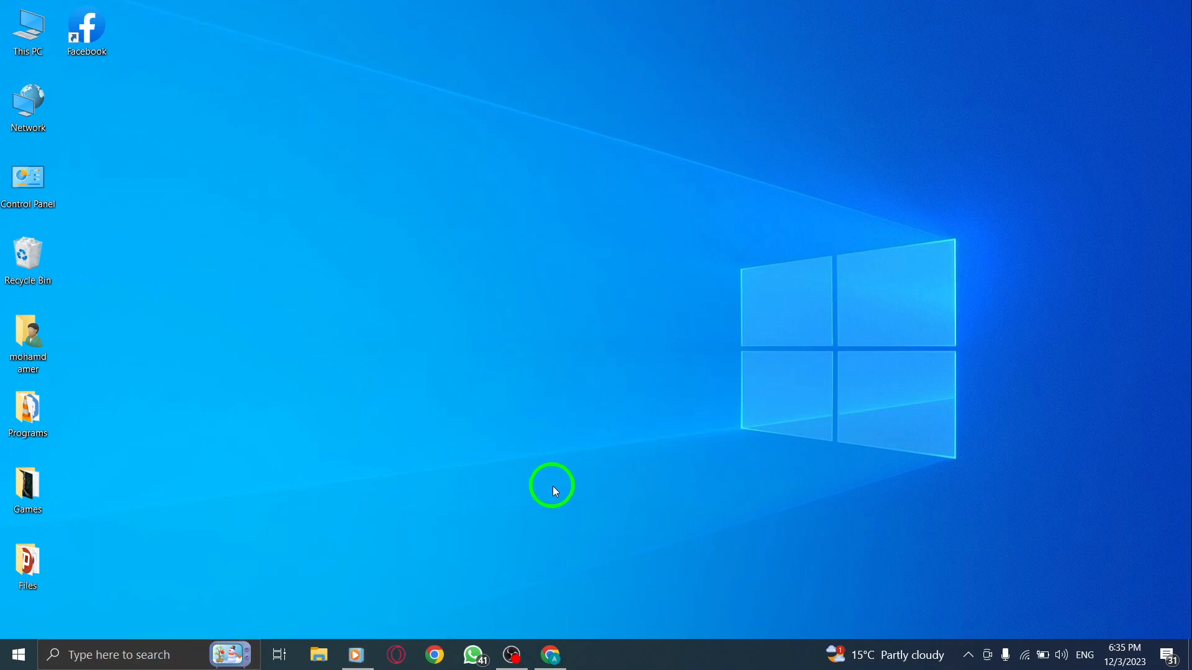
mouse_move(485, 576)
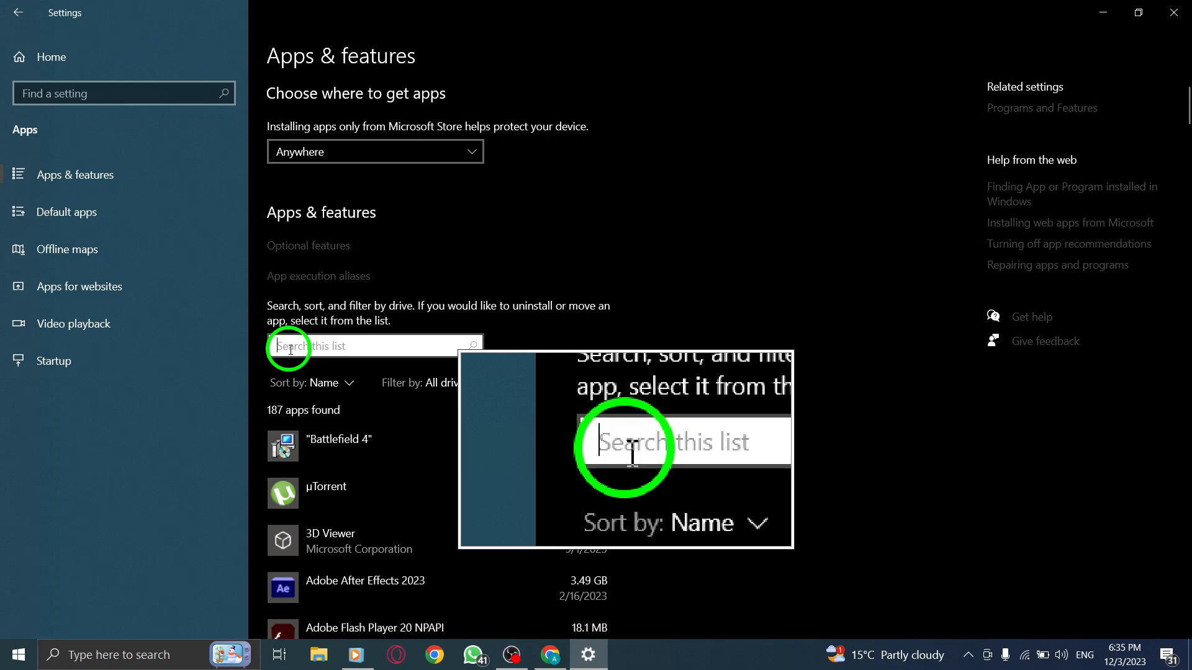
Search the Apps & features list for 'whats'
text(whatsapp.com)
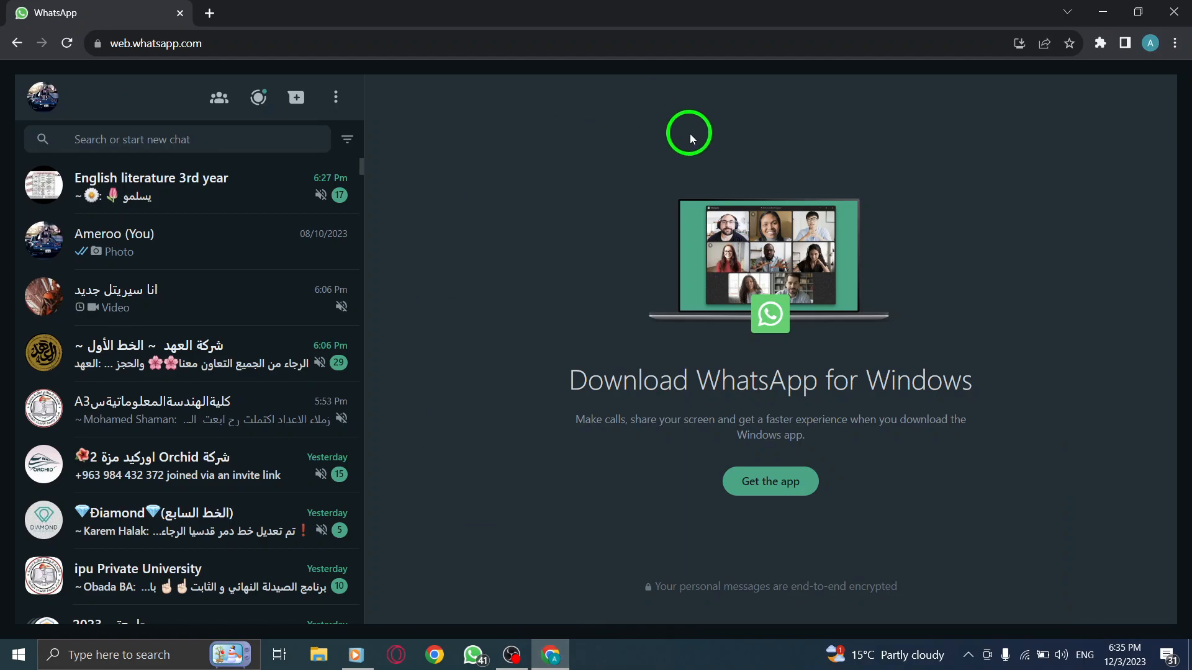
mouse_move(684, 129)
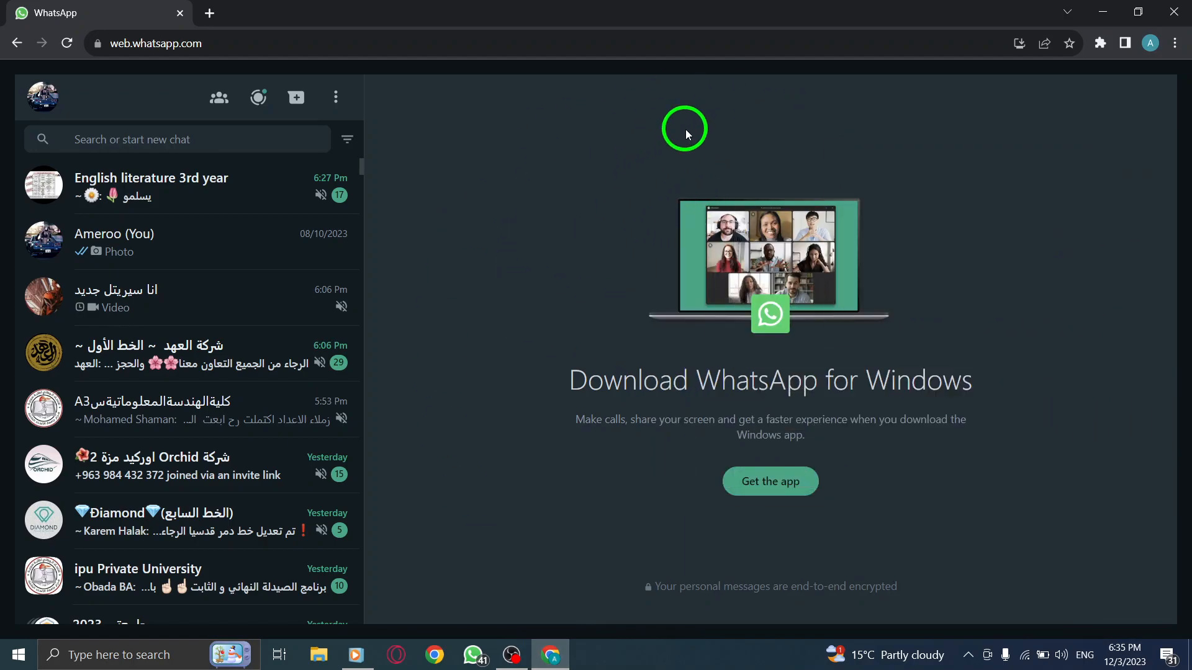
mouse_move(695, 164)
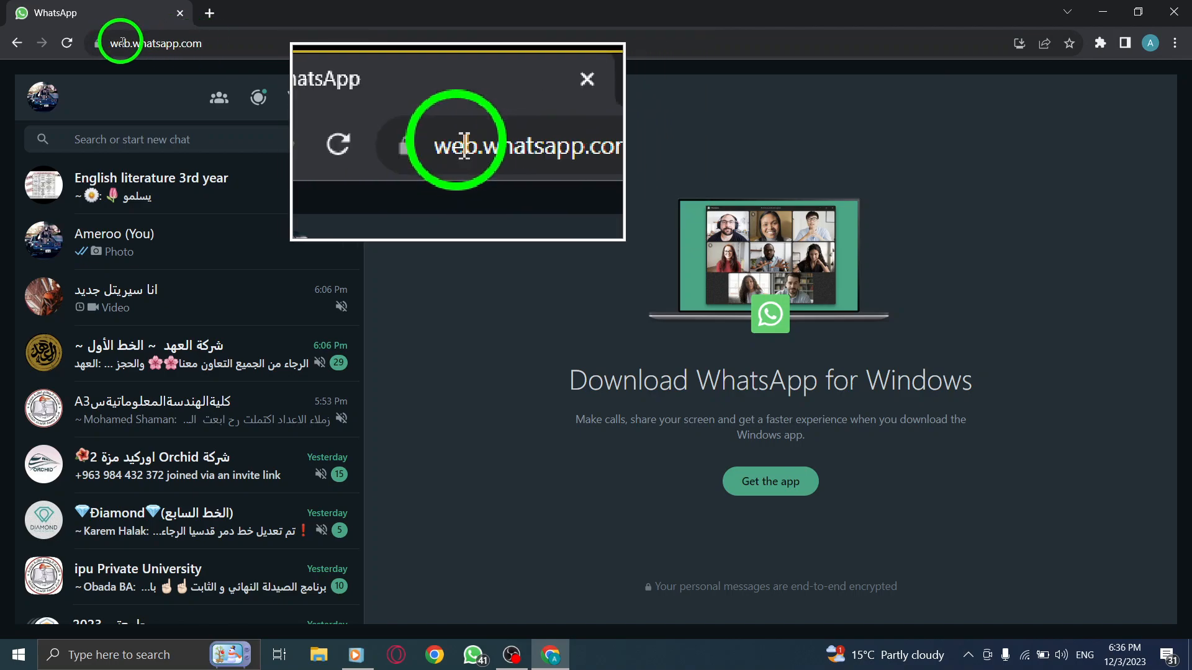
Focus Chrome's address bar on web.whatsapp.com
click(586, 78)
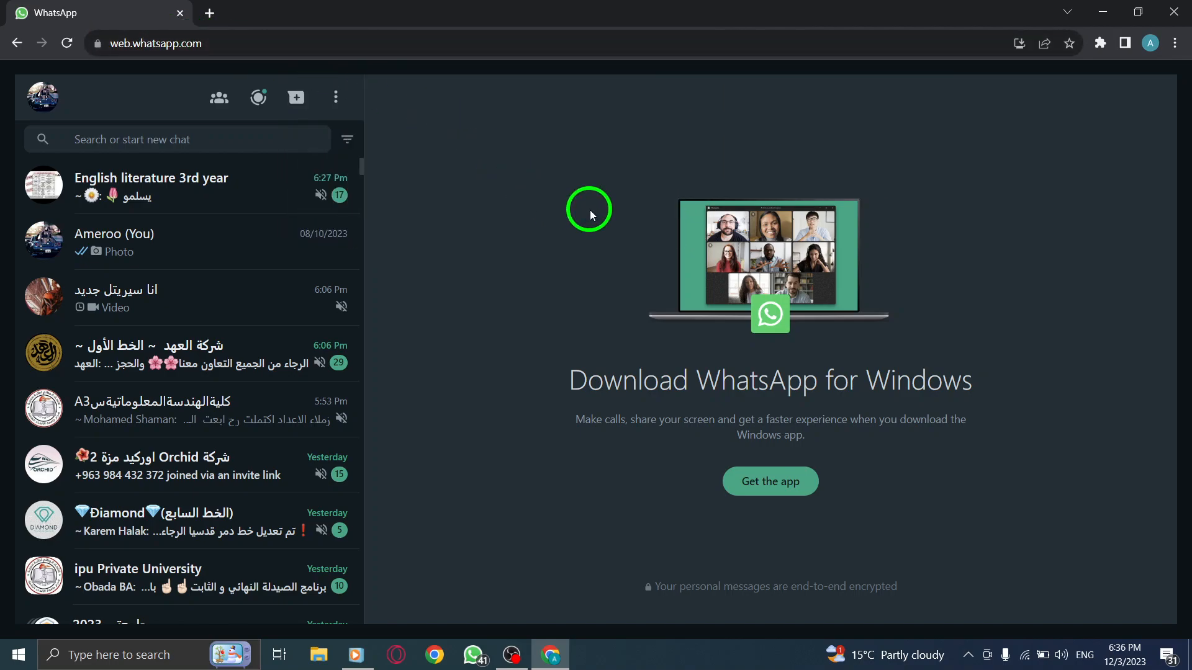